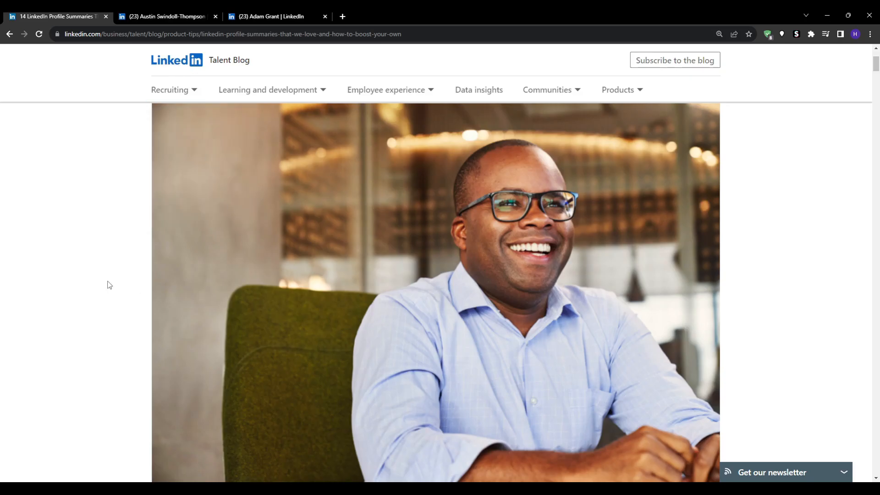
Scroll through the Talent Blog article on profile summaries, then bring up the multimedia director's example profile.
scroll(down, 3)
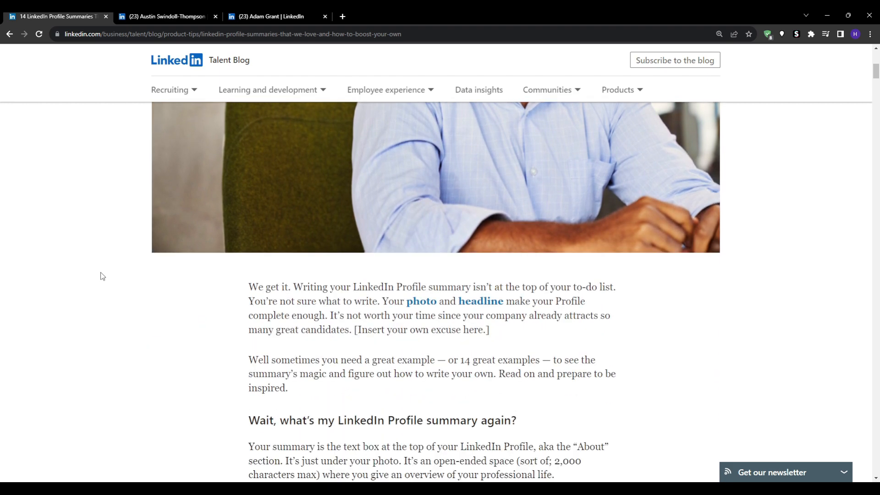
scroll(down, 3)
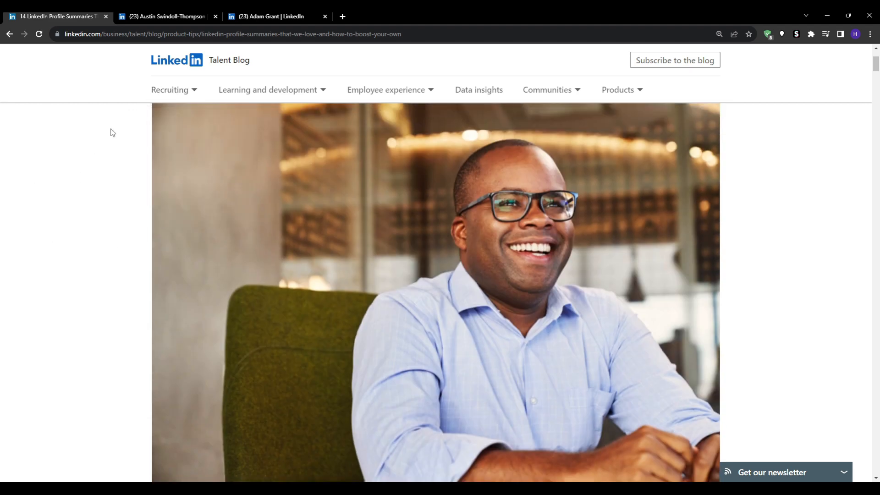
click(166, 16)
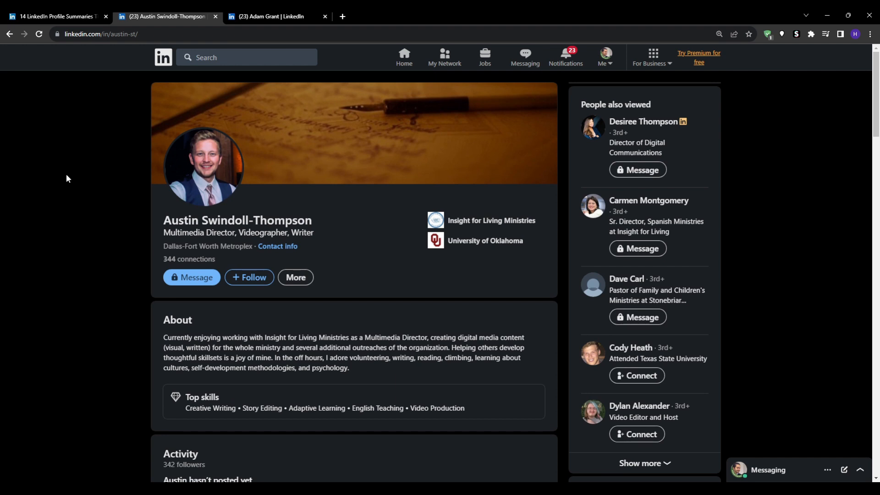
mouse_move(339, 356)
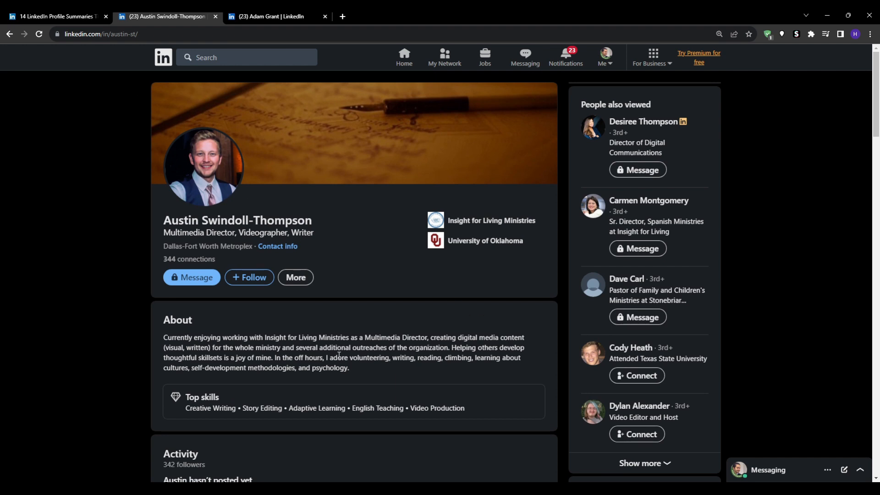
Scroll further down the multimedia director's profile to review his About summary and top skills.
scroll(down, 3)
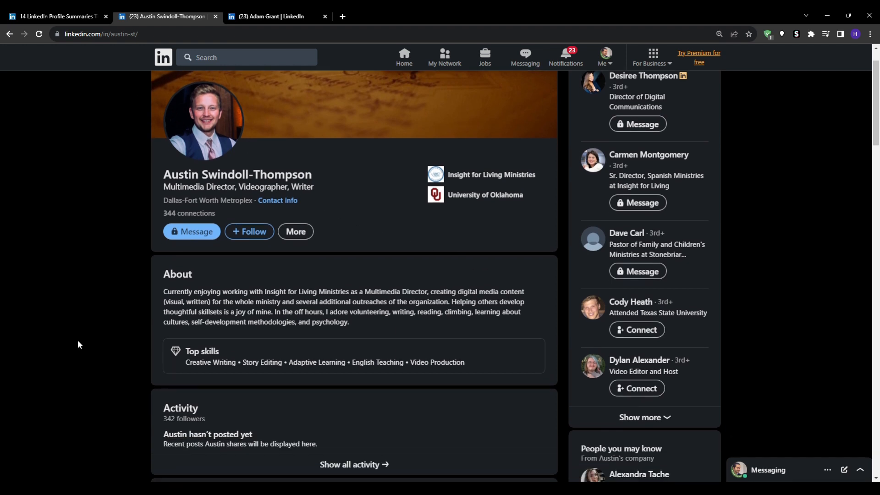
scroll(down, 3)
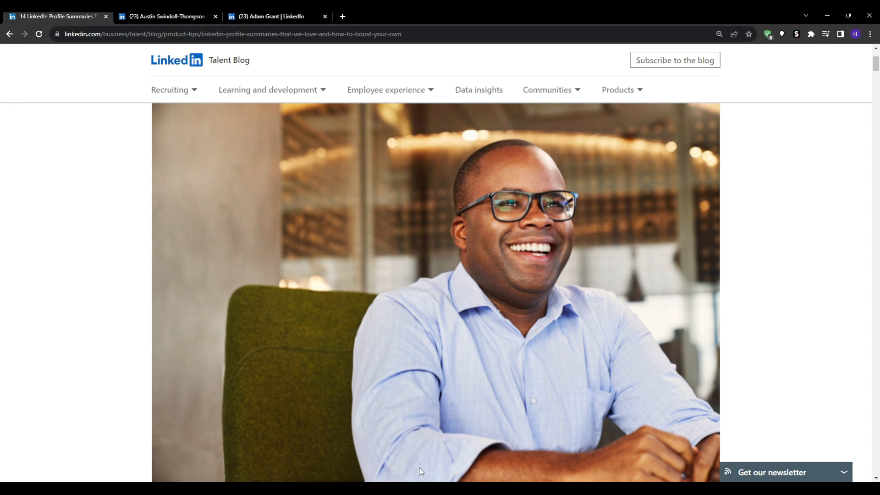
Read the article's talent acquisition director example and its bullet points, then reopen the multimedia director's profile.
scroll(down, 3)
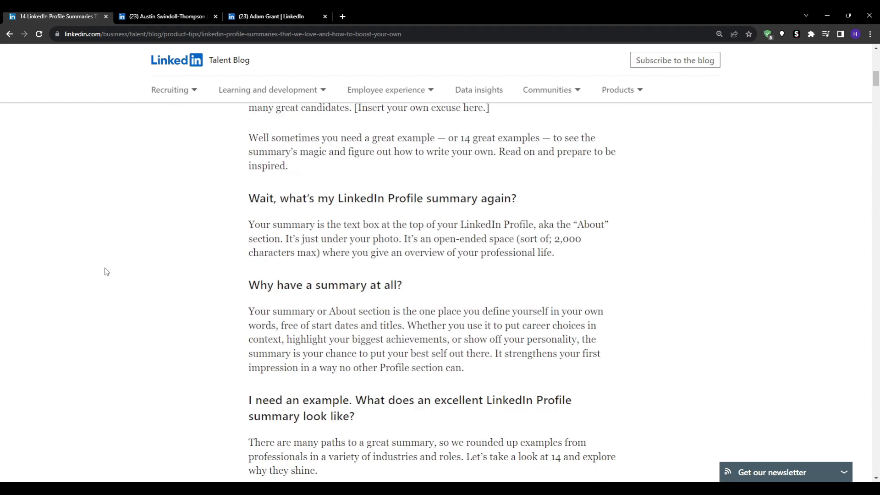
scroll(down, 3)
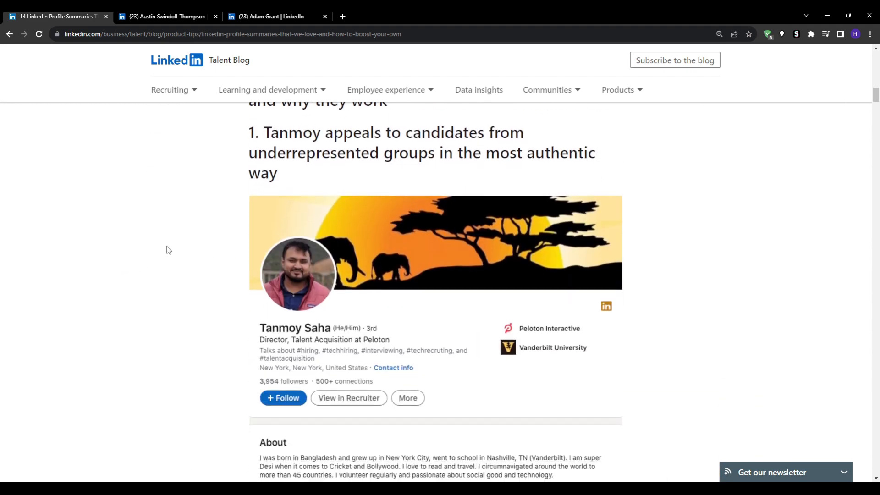
scroll(down, 3)
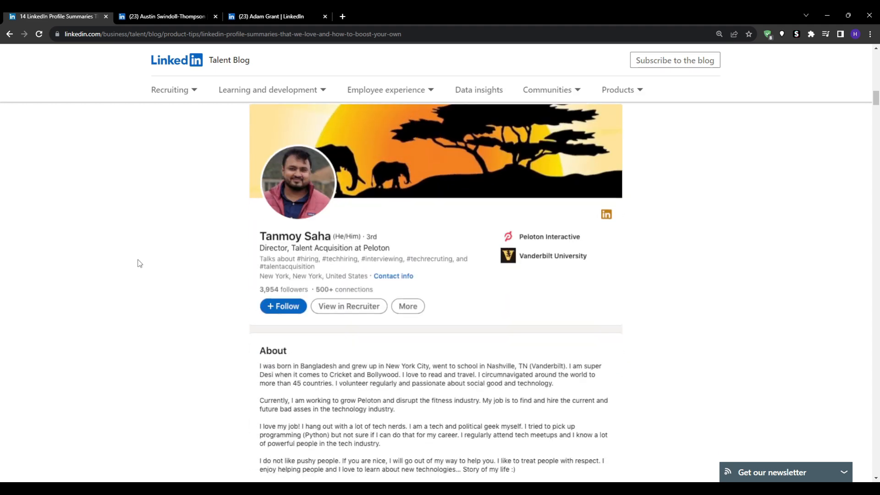
scroll(down, 3)
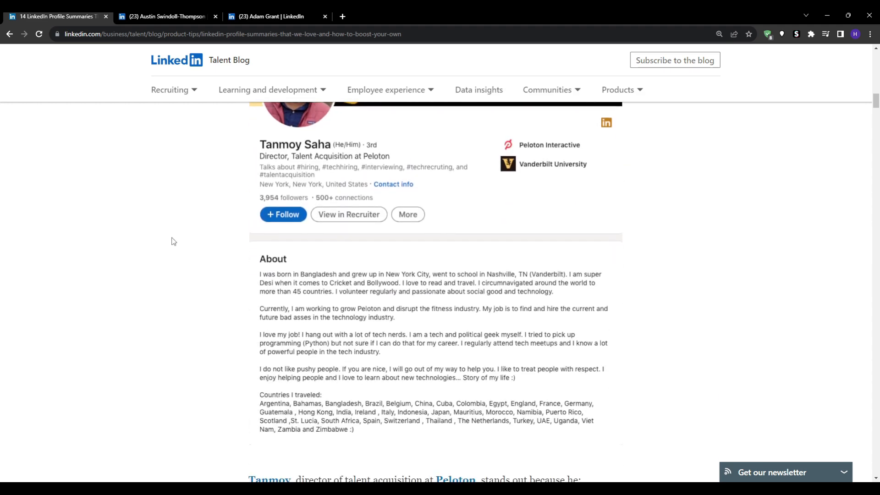
scroll(down, 3)
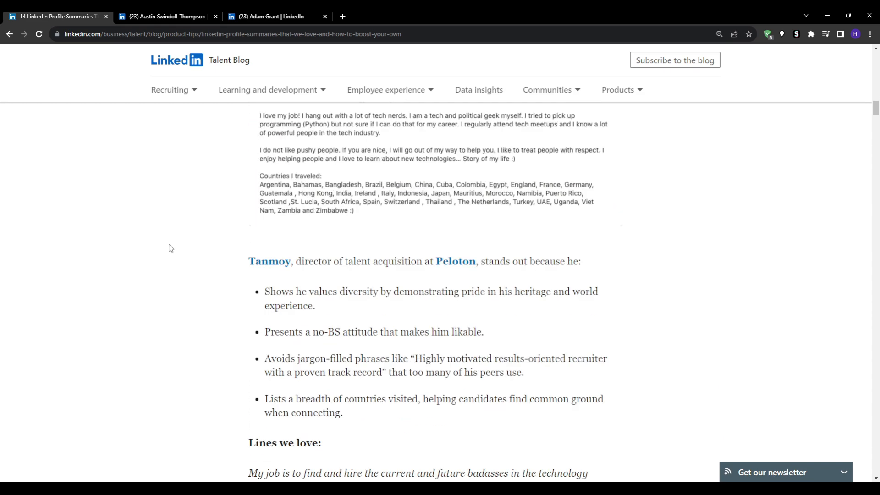
click(165, 17)
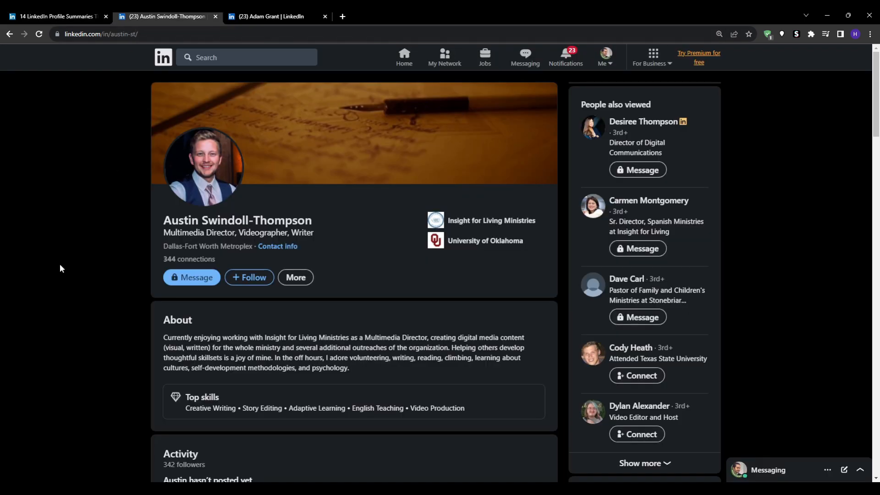
mouse_move(611, 170)
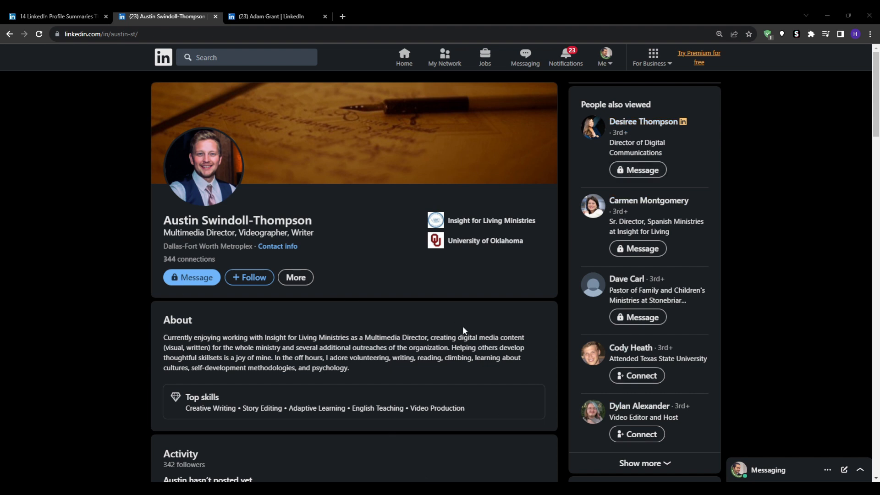
mouse_move(314, 436)
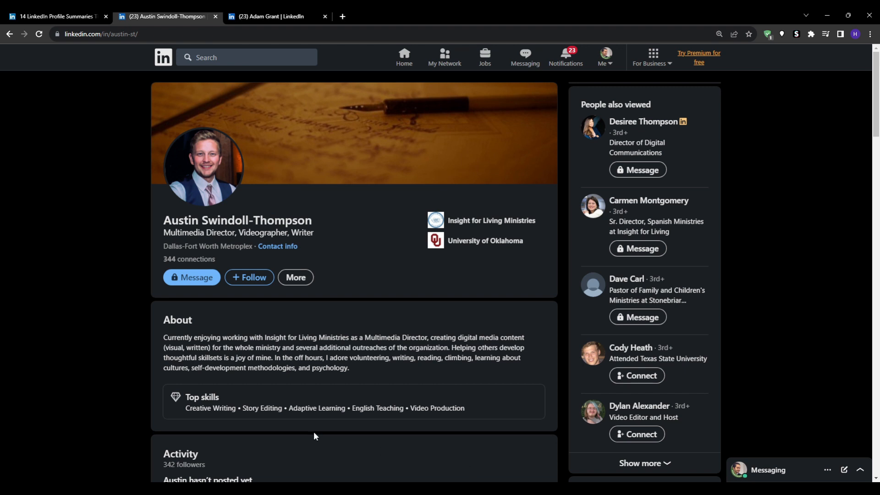
mouse_move(158, 364)
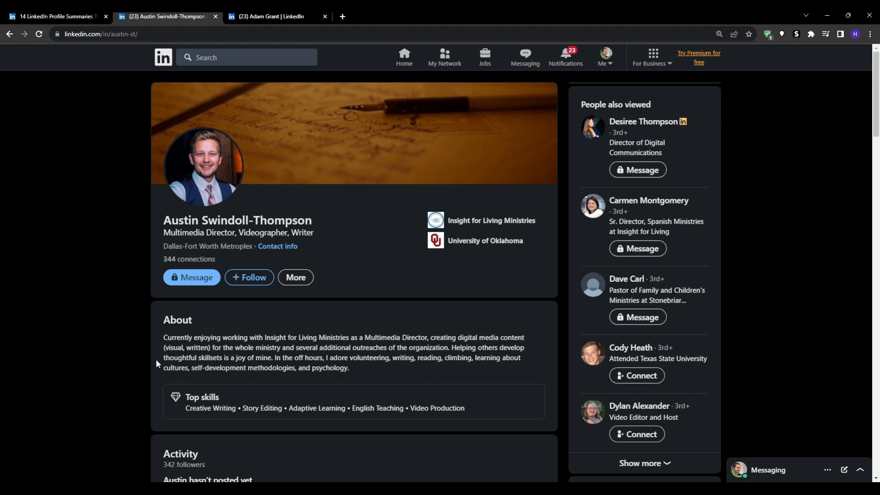
mouse_move(158, 363)
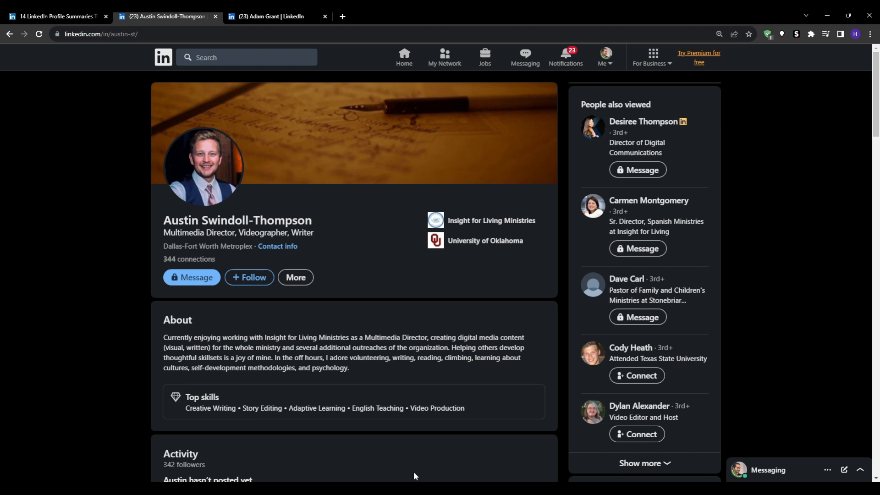
mouse_move(385, 420)
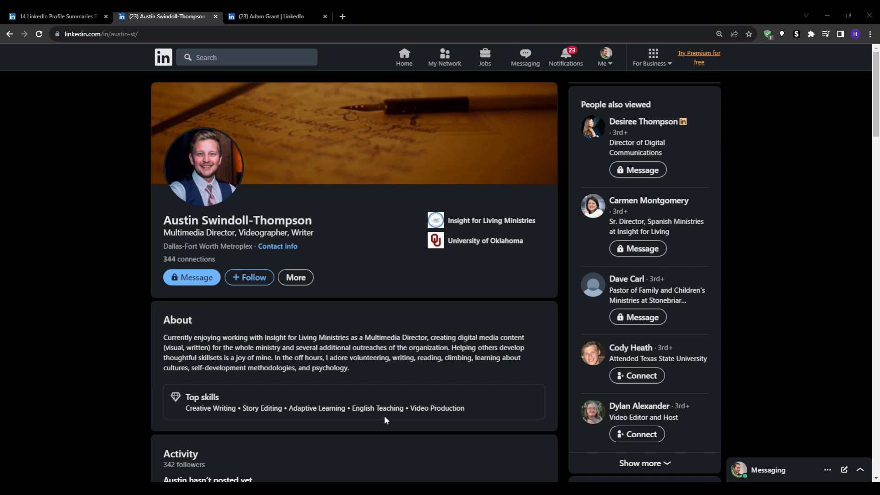
mouse_move(597, 393)
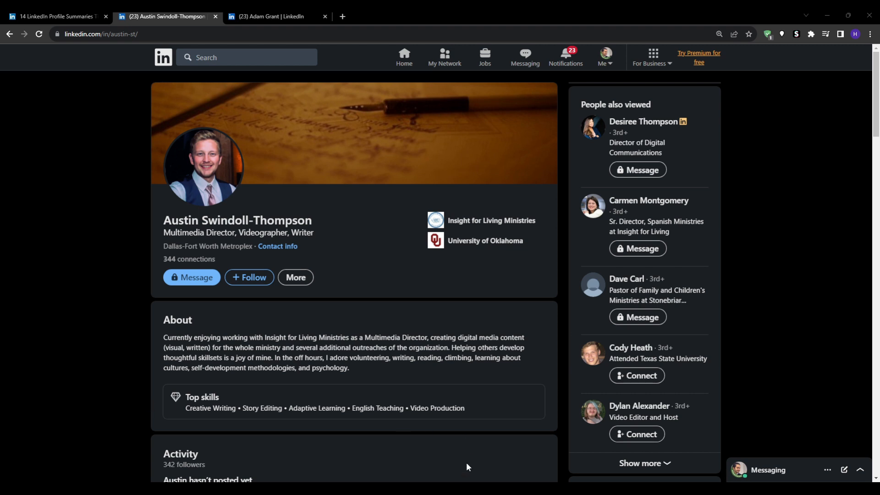
click(275, 15)
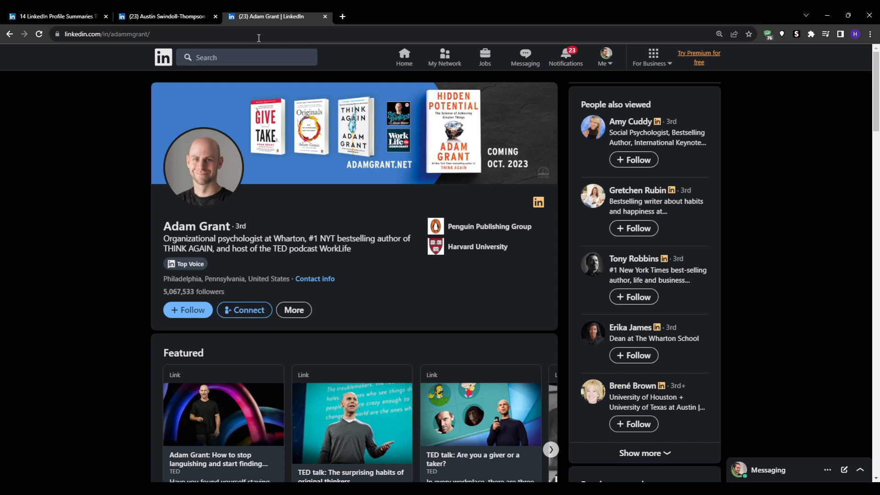
click(203, 168)
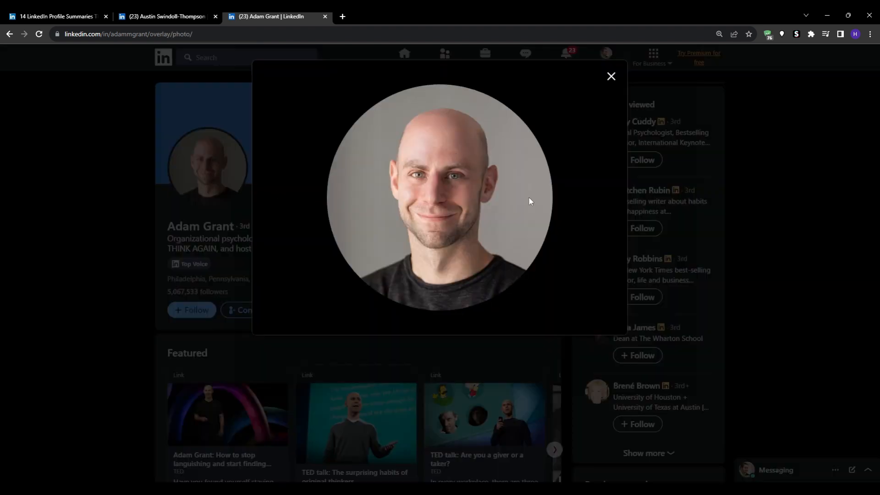
mouse_move(388, 60)
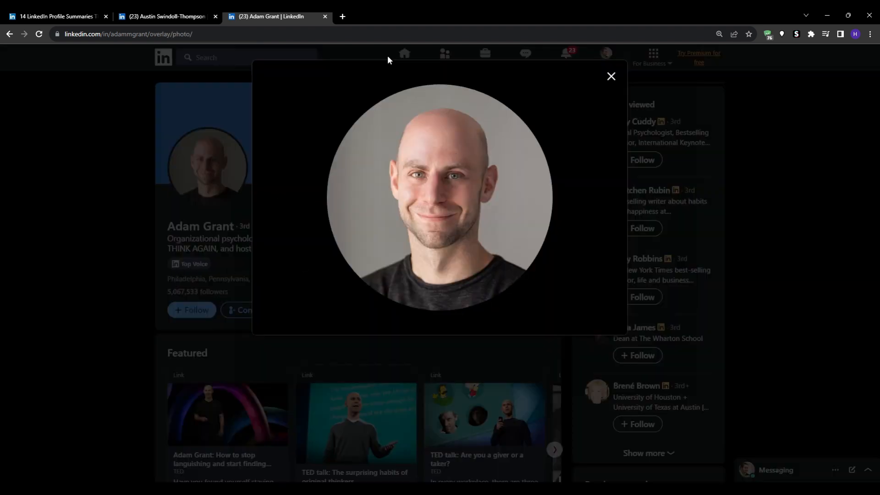
click(129, 33)
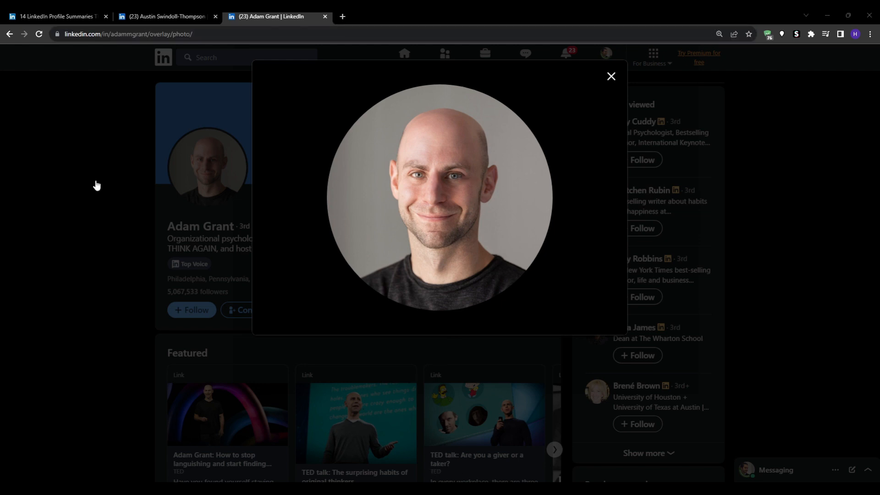
mouse_move(165, 356)
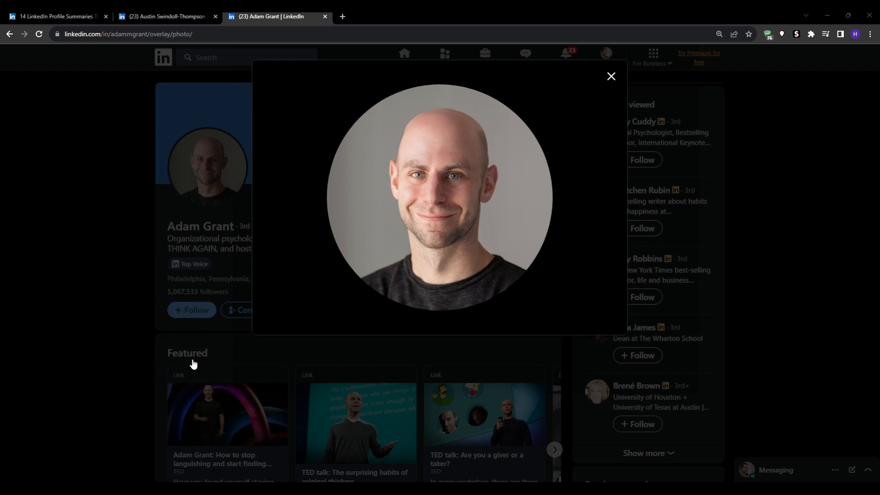
mouse_move(329, 354)
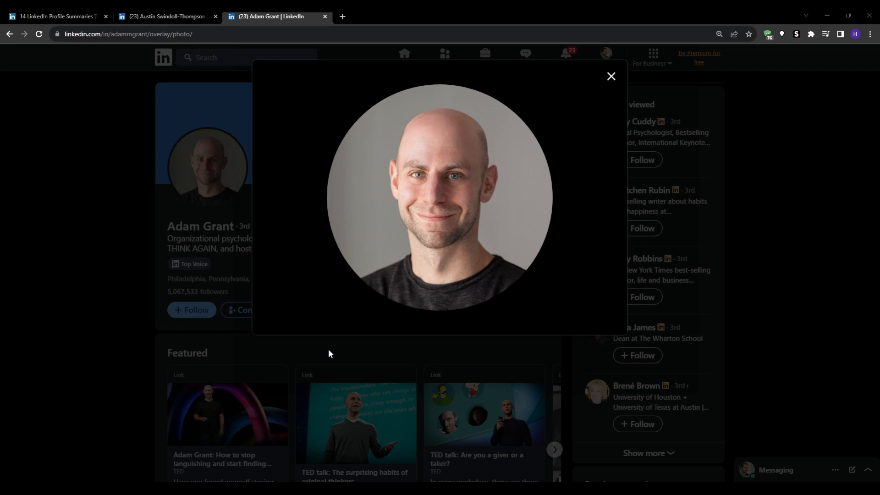
mouse_move(401, 360)
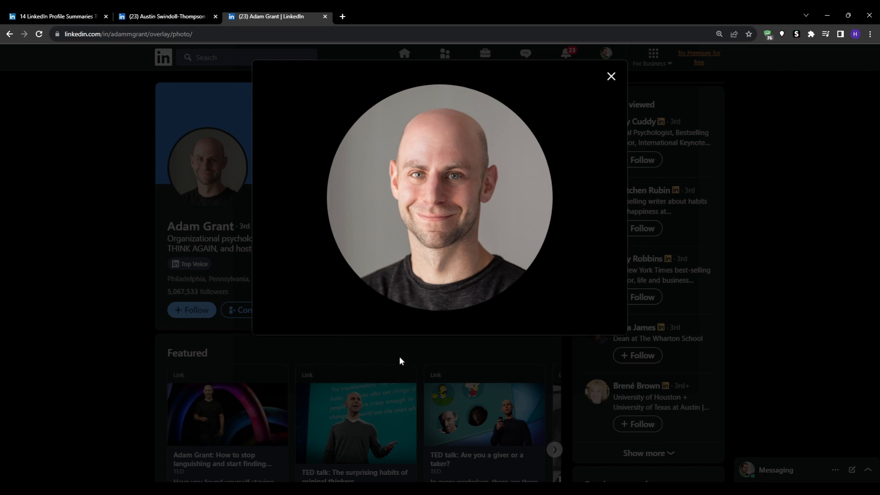
mouse_move(122, 319)
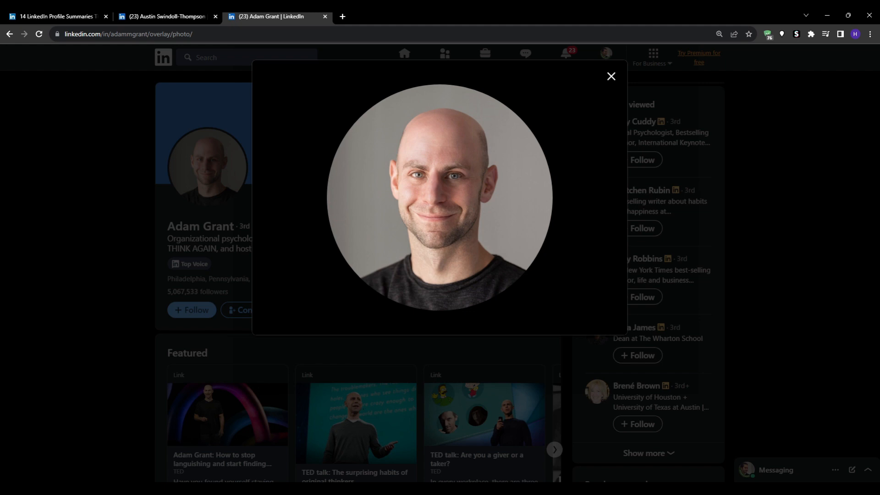
click(611, 76)
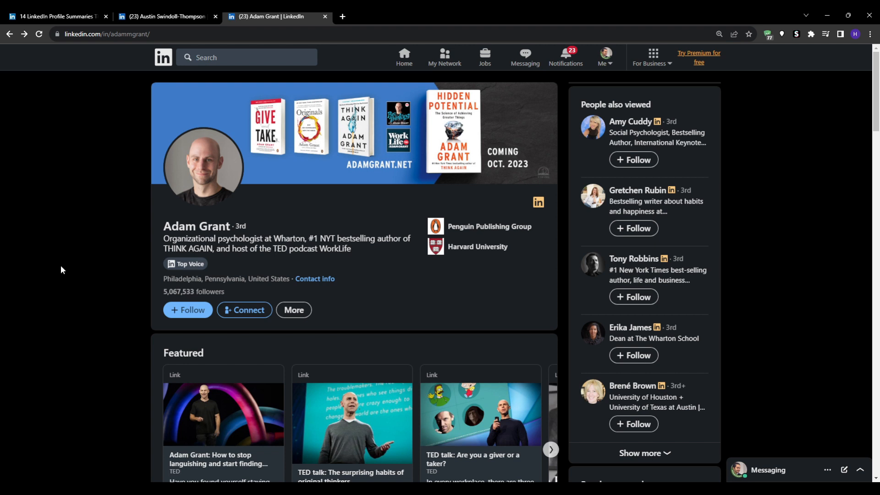
mouse_move(56, 245)
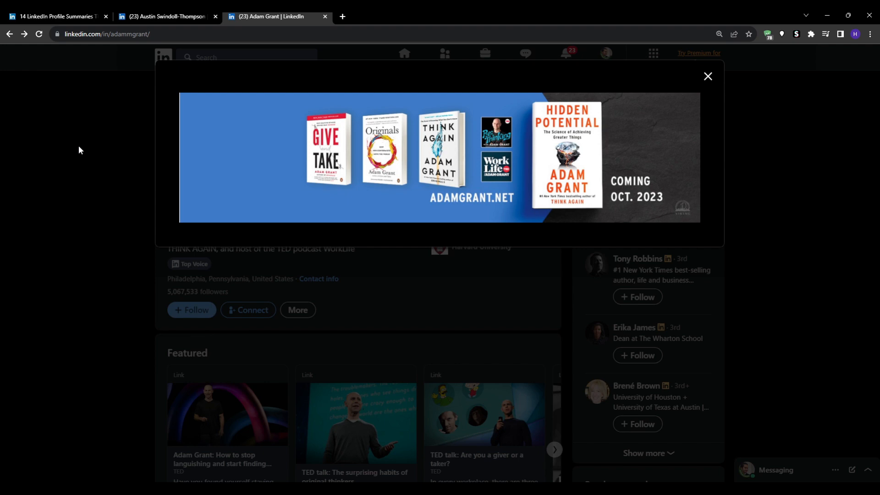
click(165, 16)
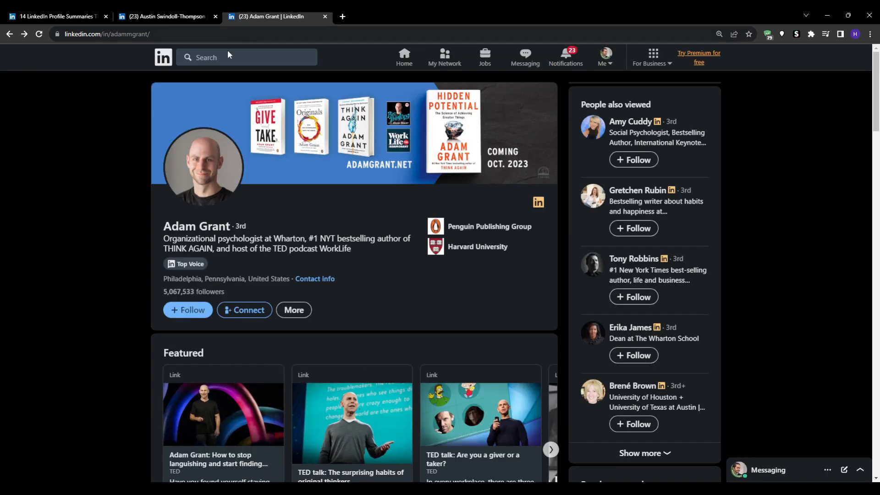
mouse_move(130, 140)
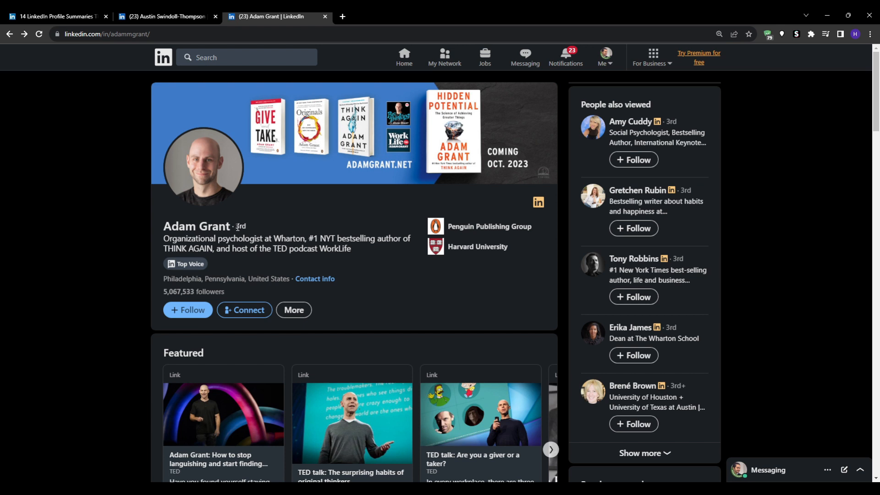
mouse_move(687, 193)
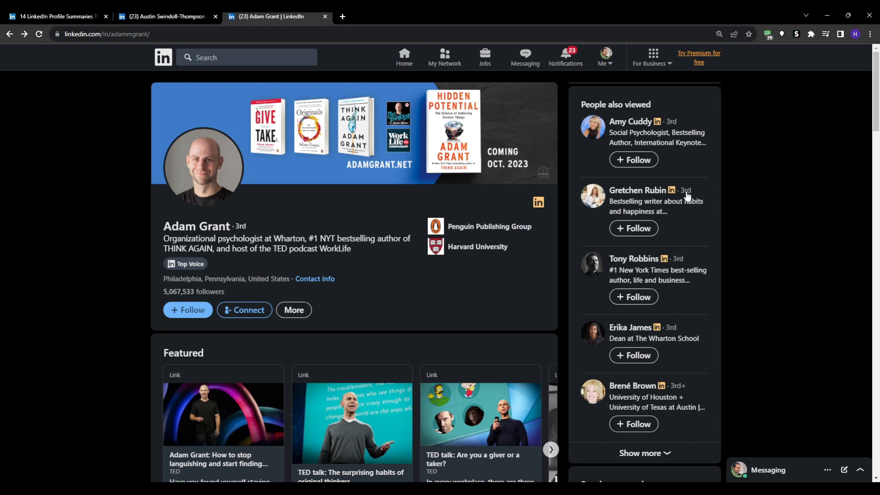
mouse_move(300, 188)
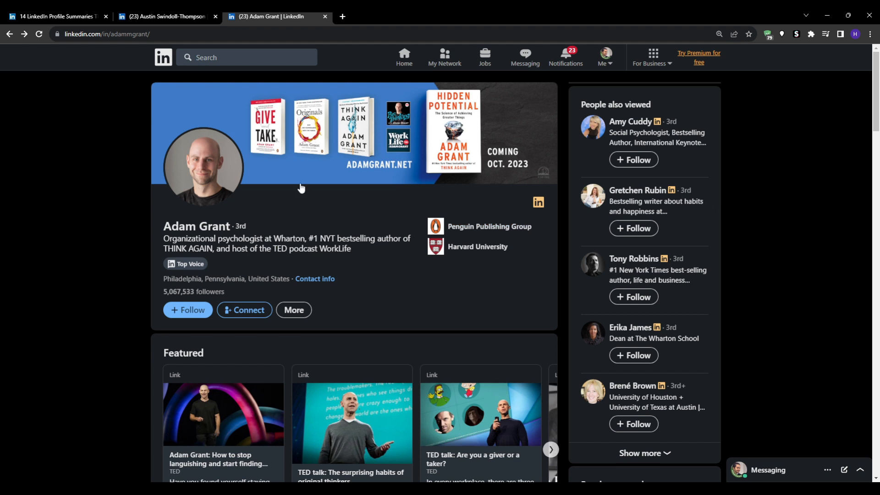
mouse_move(283, 121)
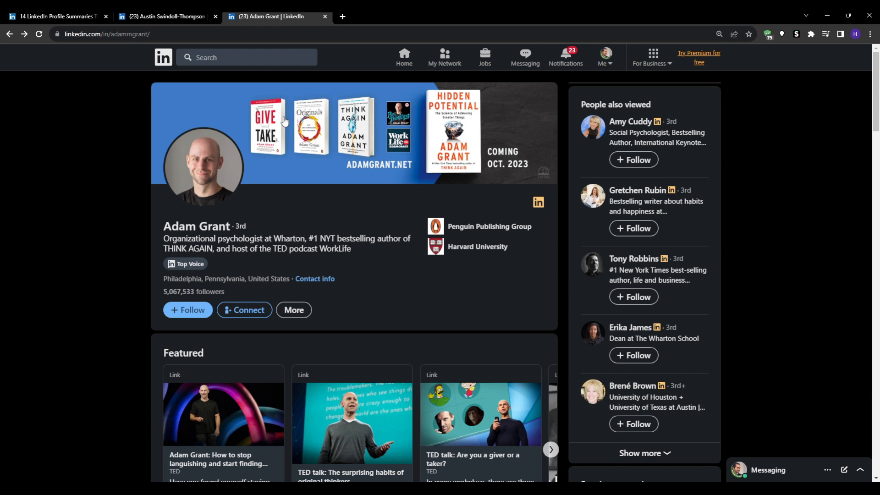
mouse_move(197, 48)
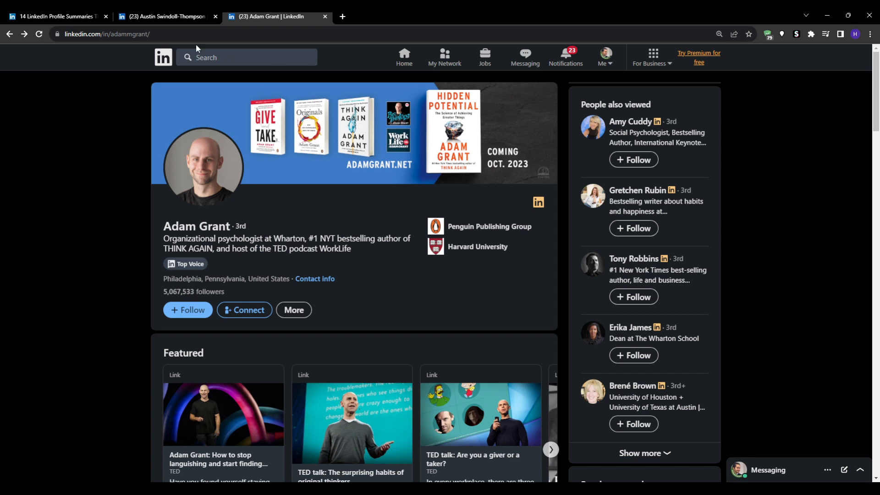
click(165, 17)
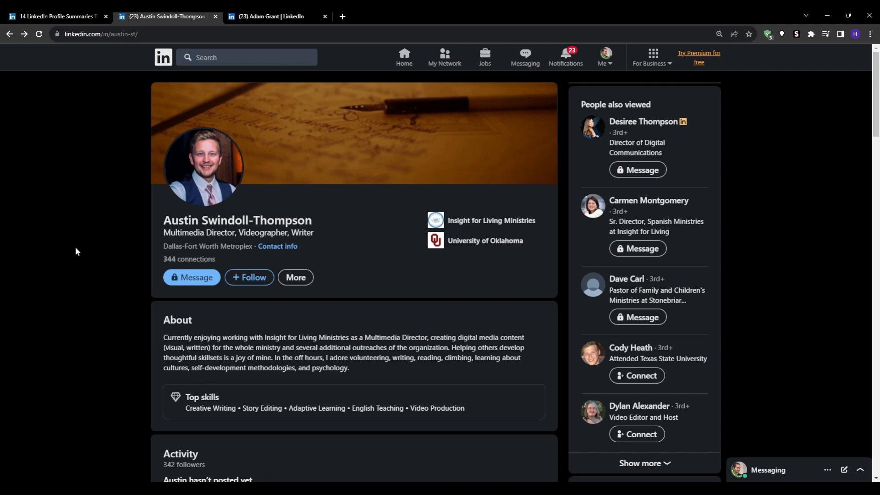
mouse_move(67, 255)
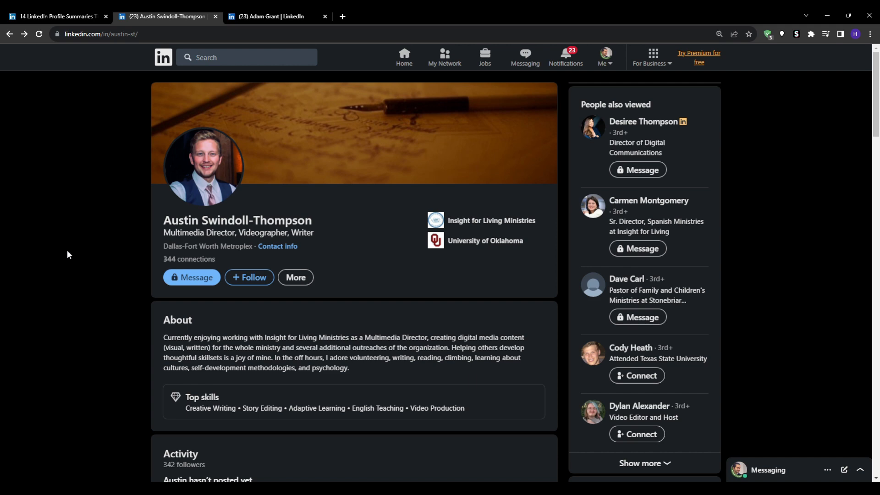
click(271, 17)
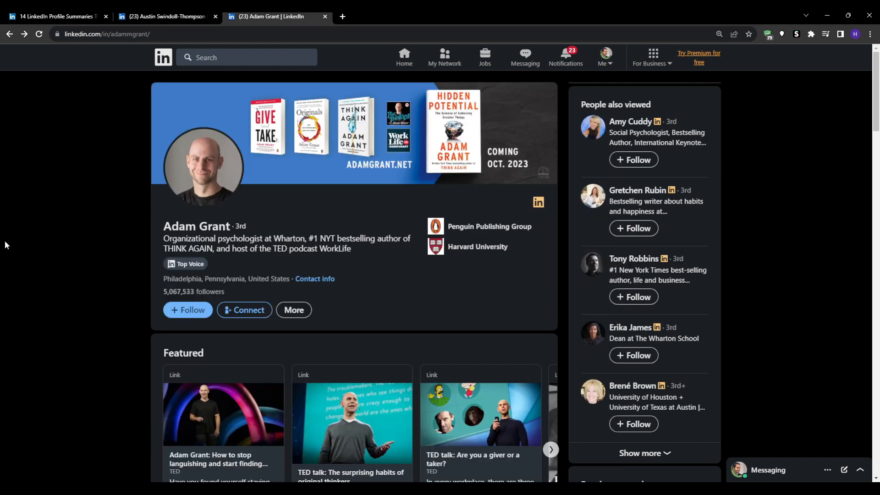
scroll(down, 3)
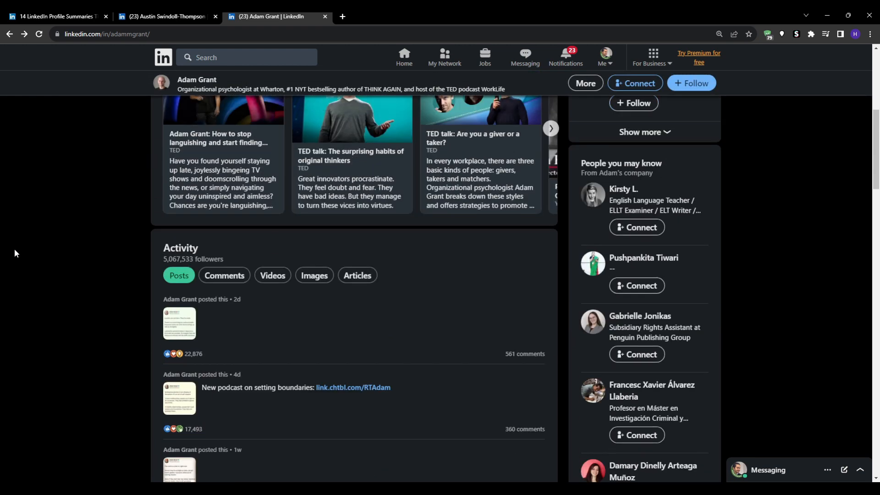
scroll(down, 3)
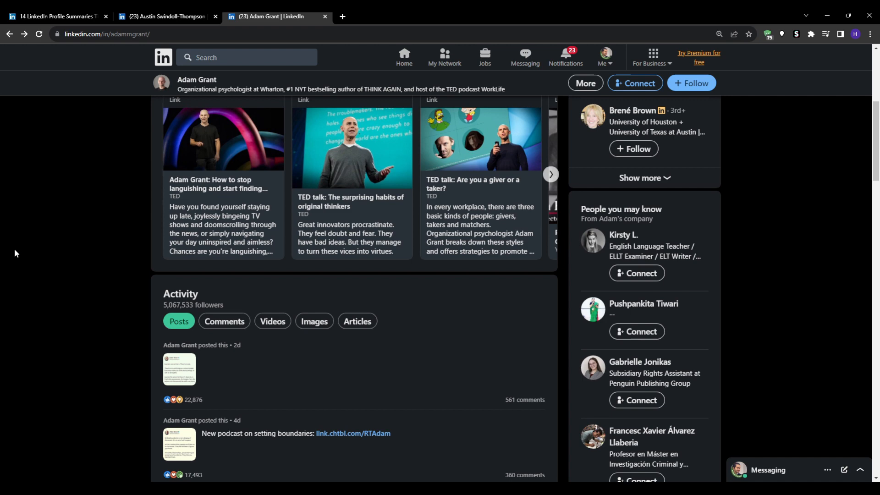
scroll(up, 3)
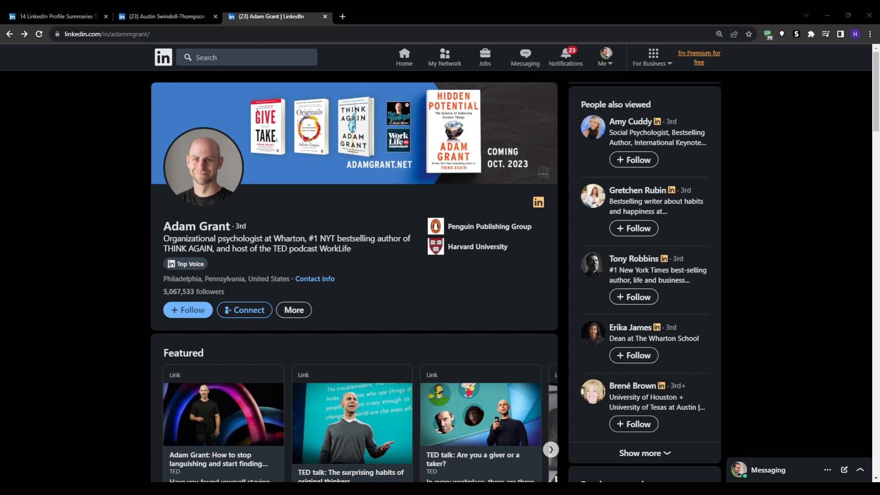
mouse_move(200, 376)
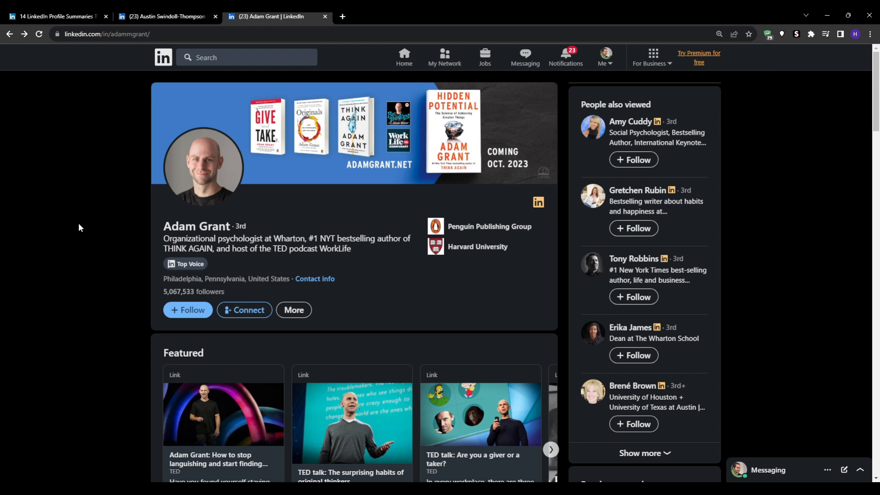
scroll(down, 3)
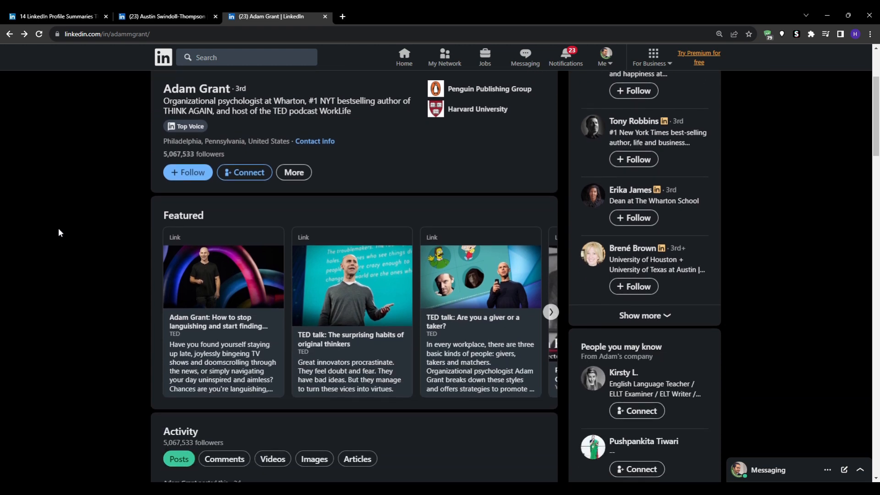
scroll(down, 3)
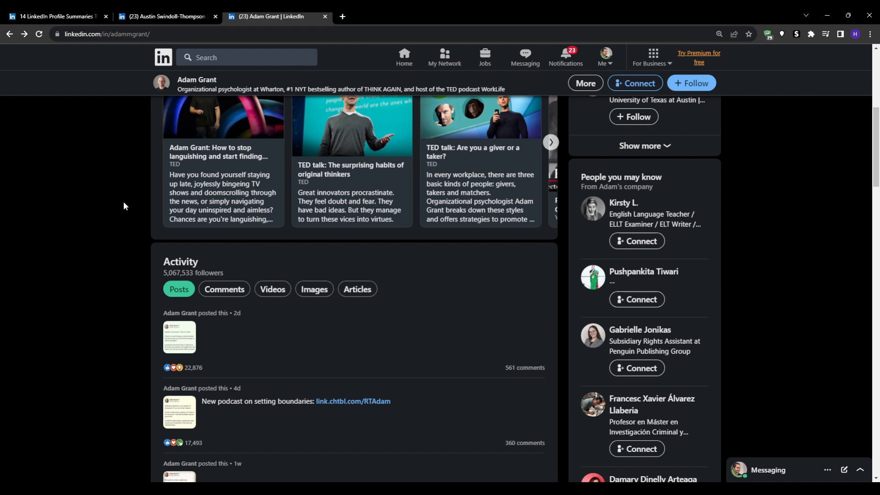
scroll(up, 3)
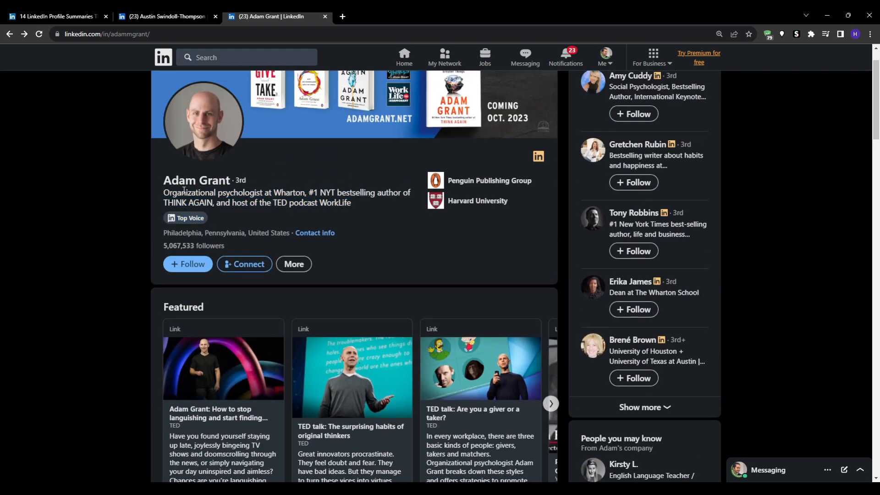
double_click(196, 180)
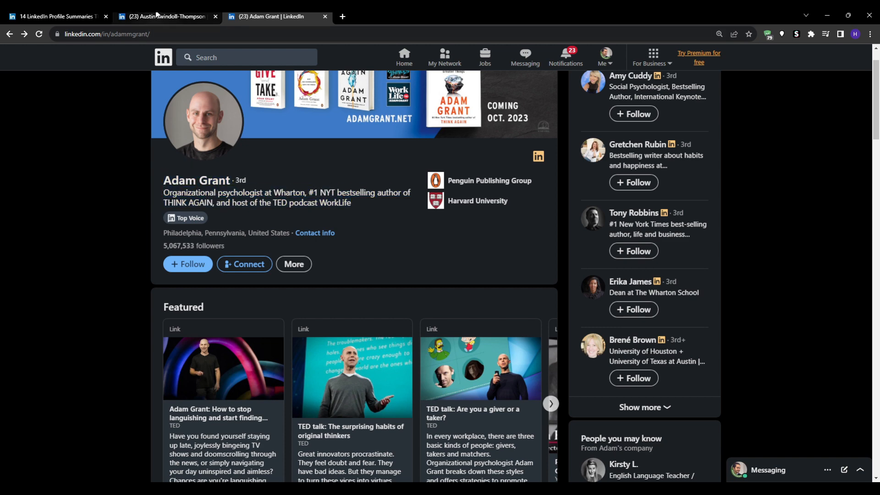
click(166, 15)
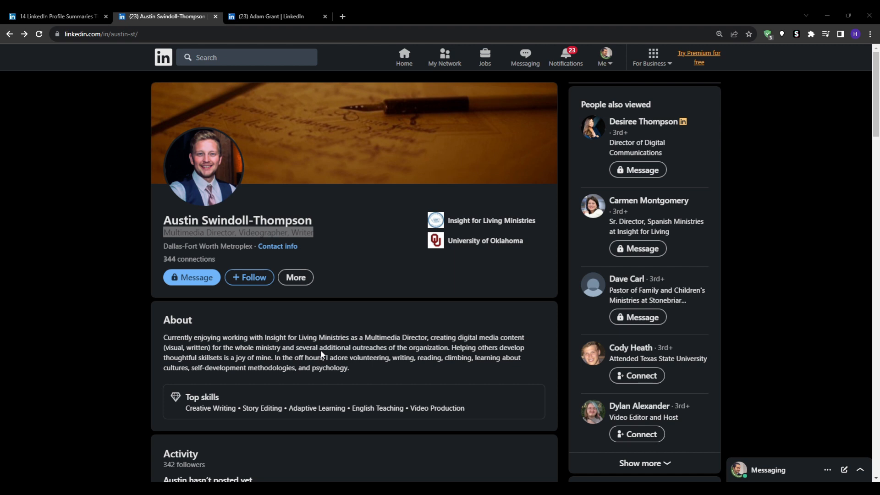
mouse_move(457, 460)
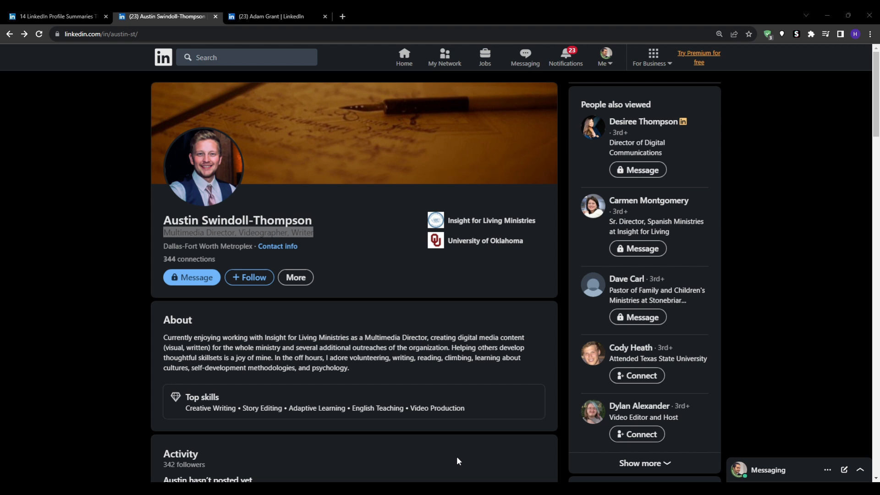
scroll(down, 3)
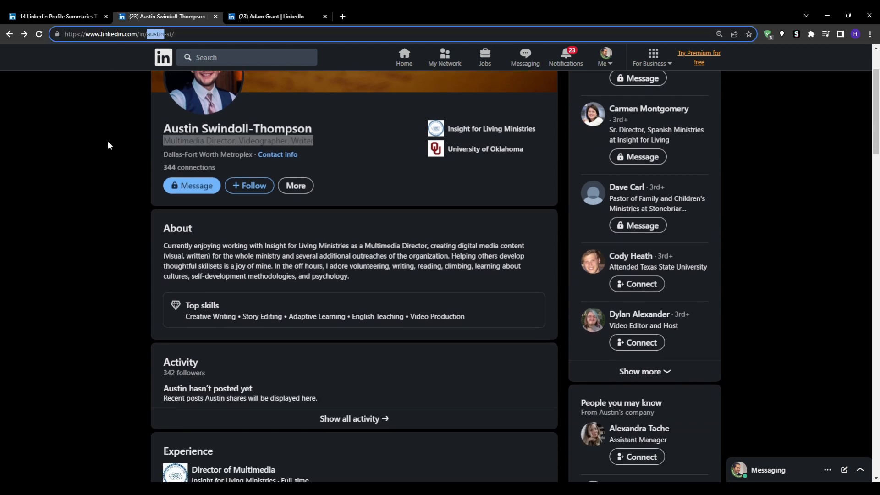
click(271, 16)
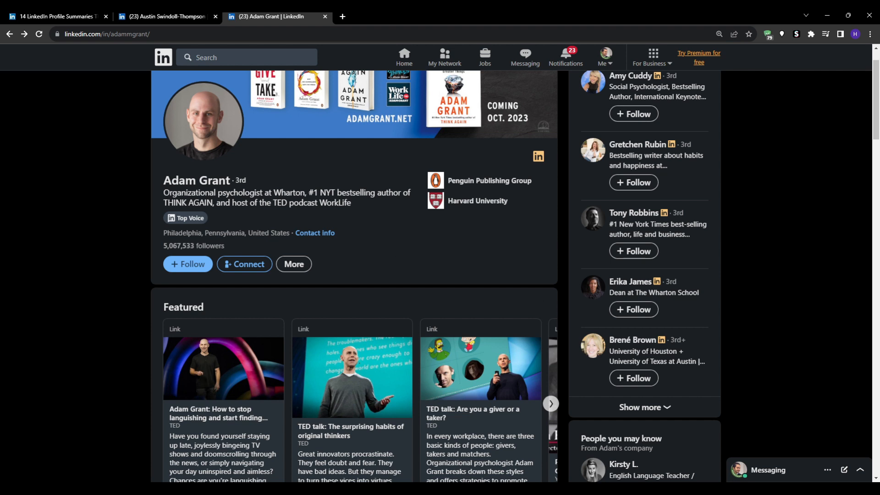
mouse_move(130, 402)
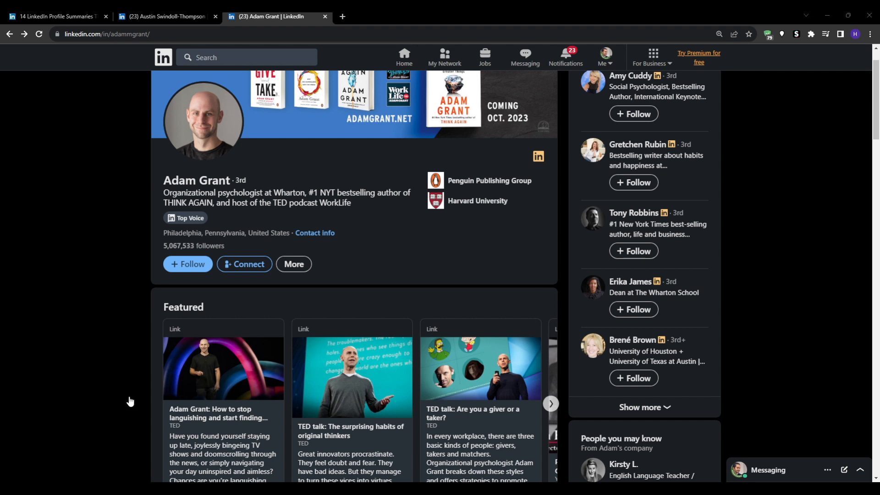
mouse_move(368, 417)
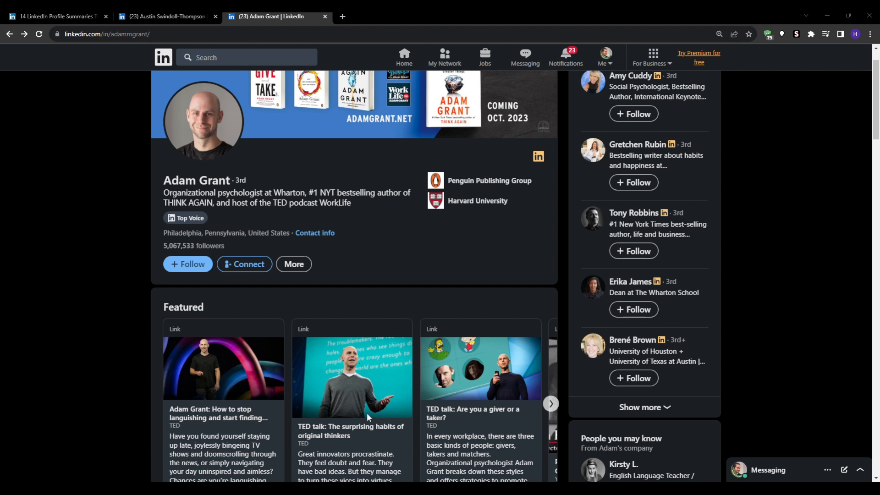
mouse_move(311, 437)
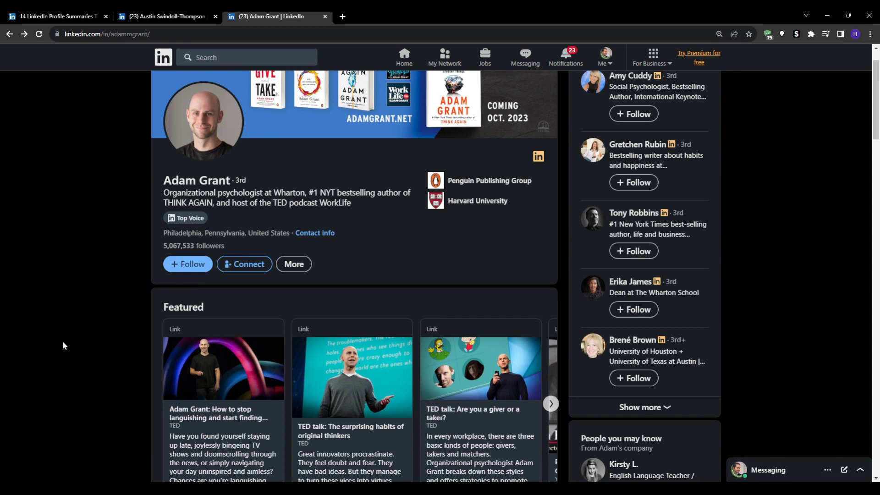
scroll(down, 3)
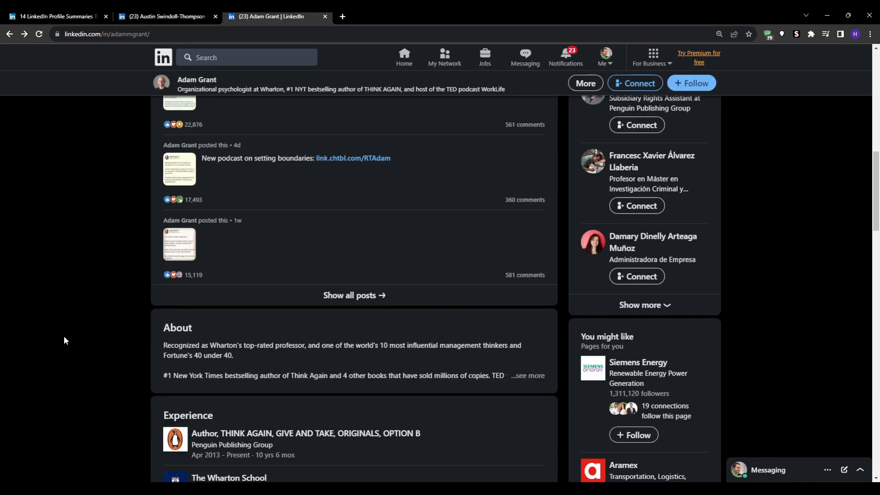
mouse_move(526, 375)
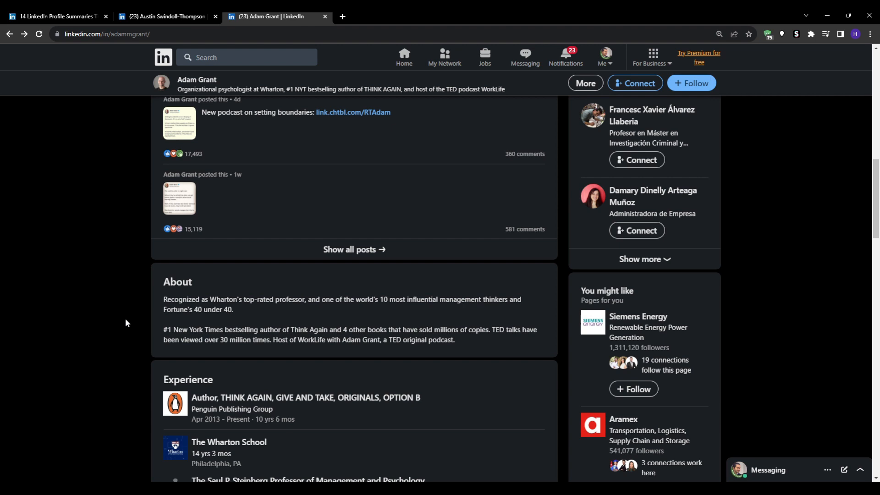
mouse_move(140, 320)
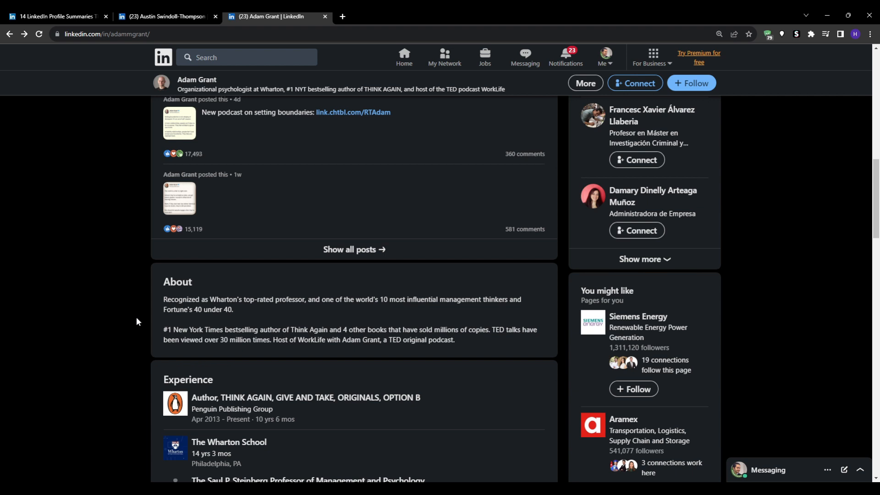
scroll(down, 3)
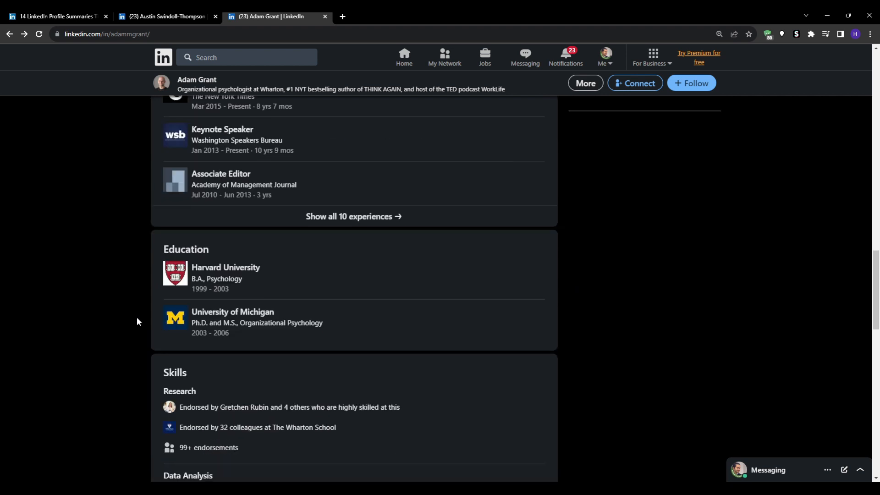
scroll(down, 3)
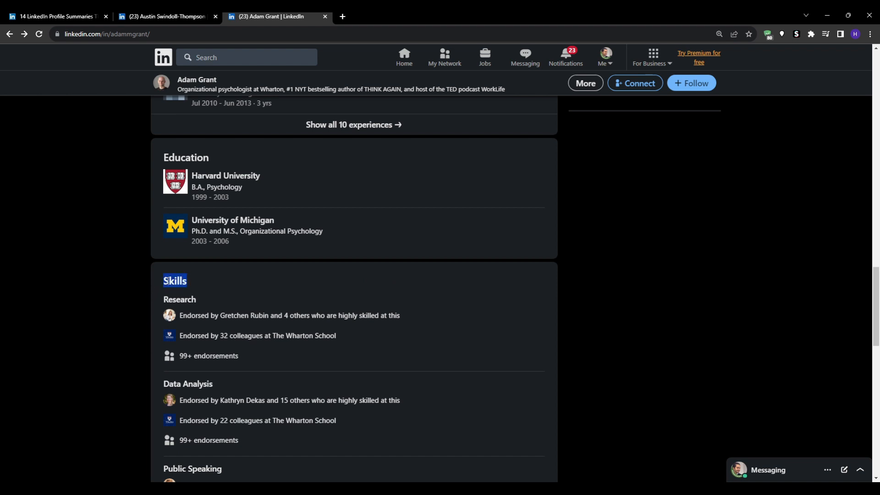
scroll(down, 3)
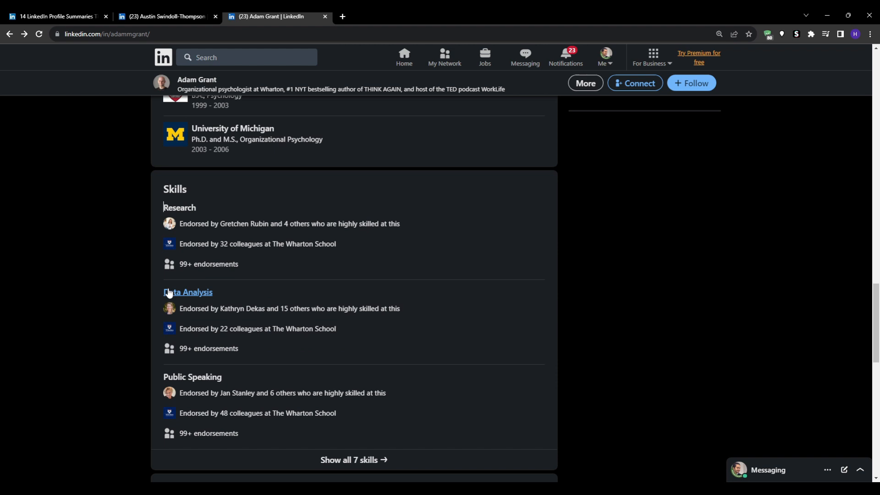
scroll(down, 3)
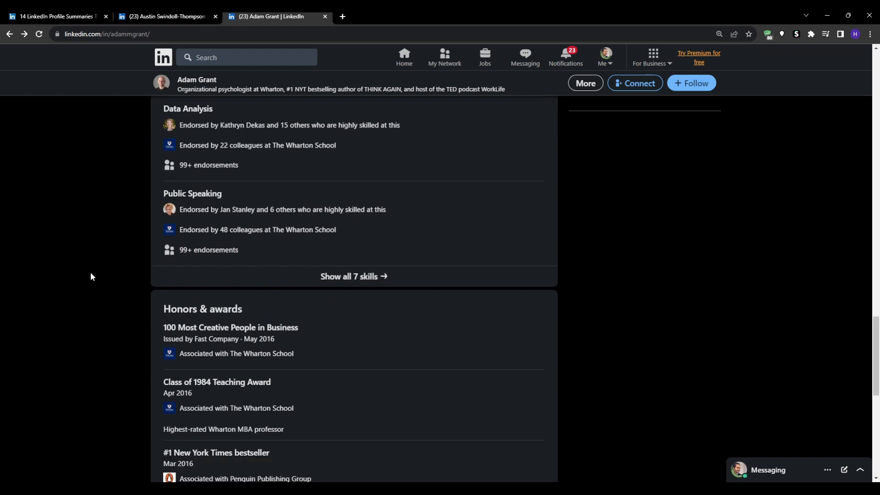
scroll(down, 3)
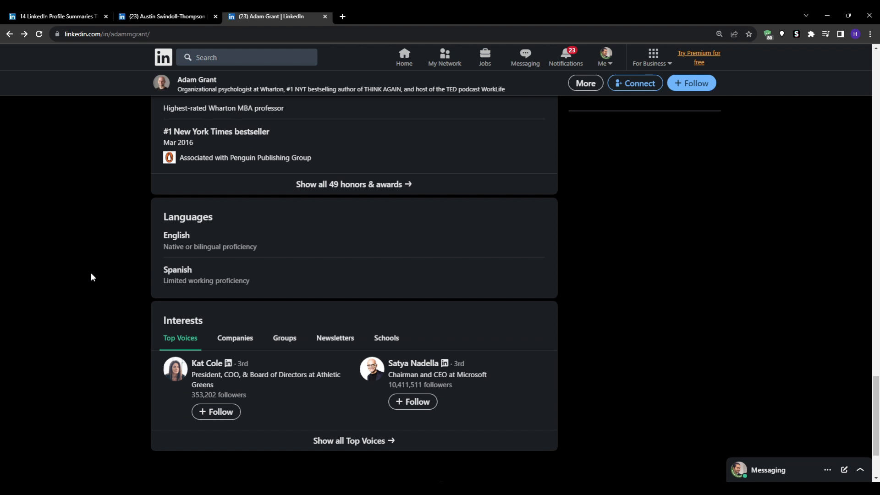
scroll(down, 3)
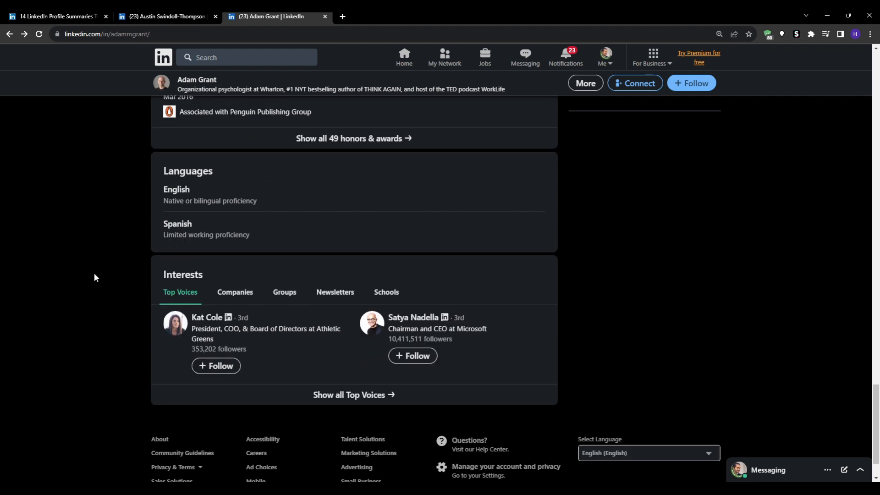
mouse_move(32, 225)
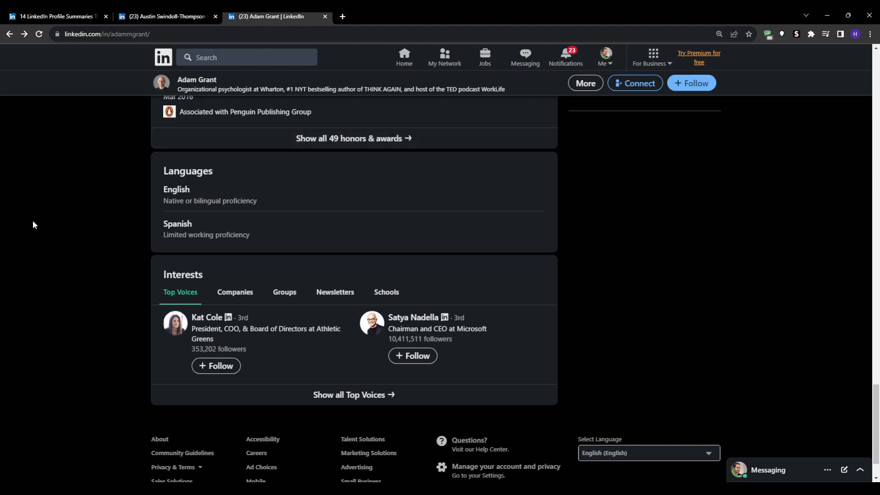
scroll(up, 3)
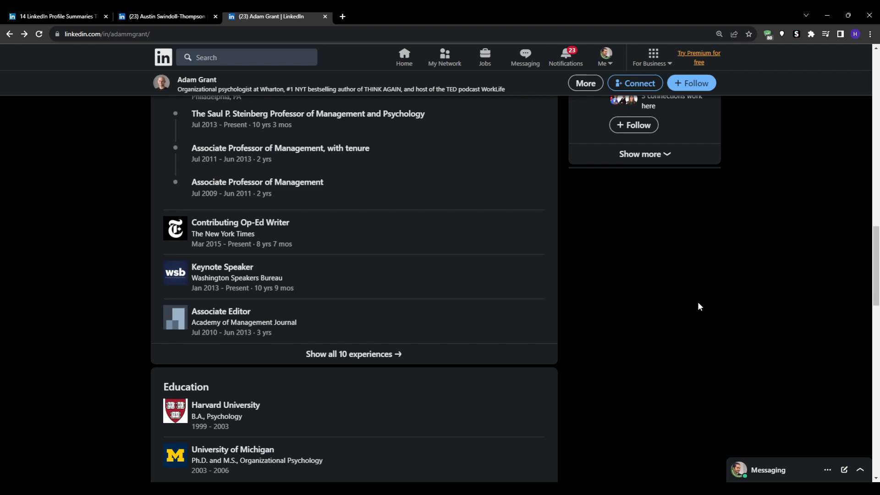
scroll(up, 3)
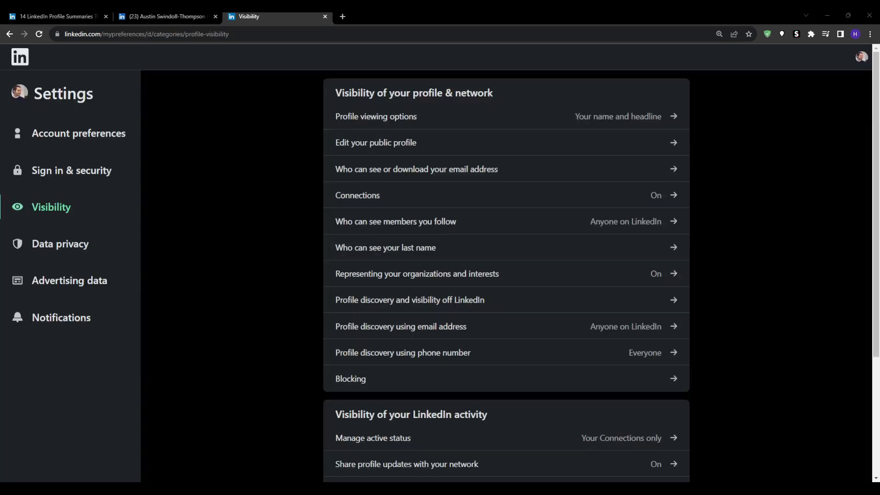
mouse_move(212, 245)
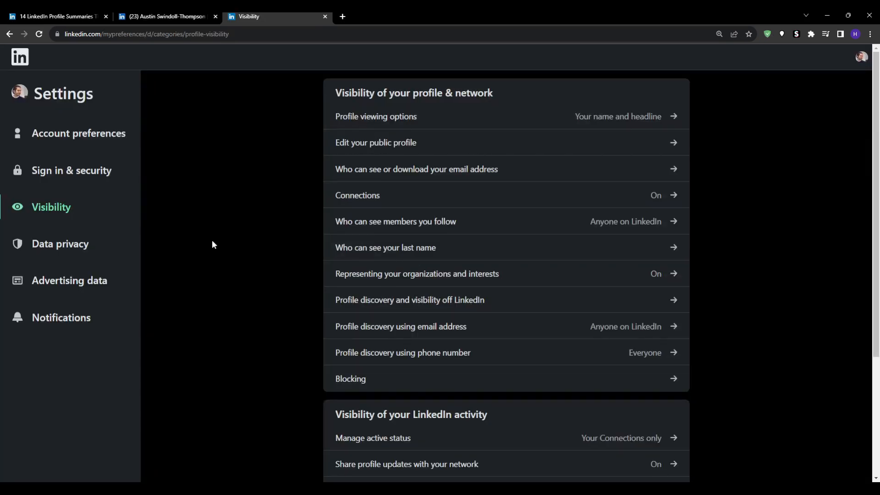
mouse_move(216, 205)
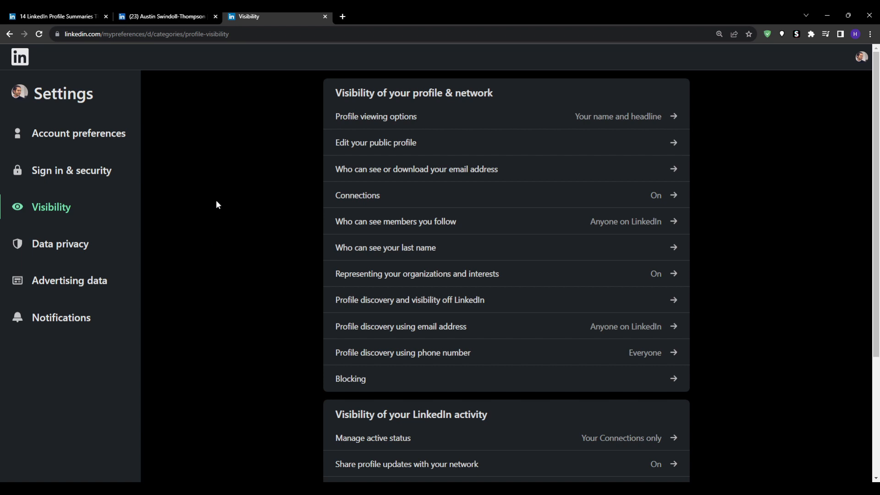
mouse_move(223, 205)
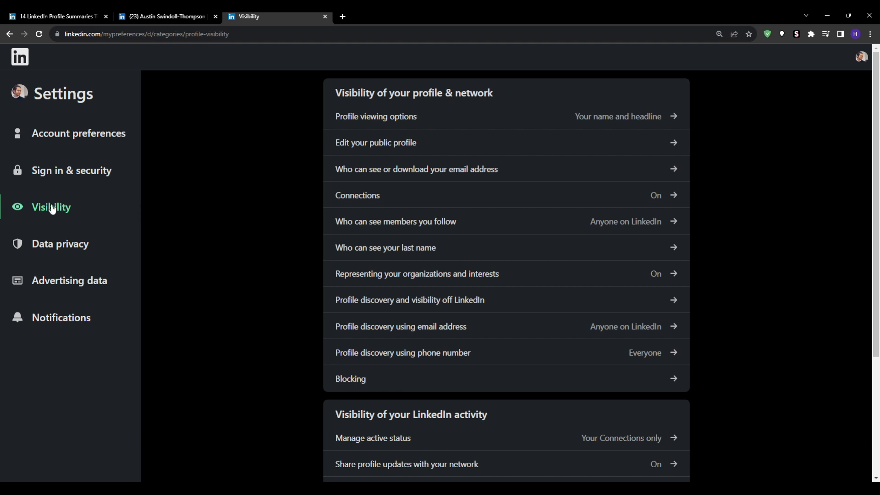
Look over the Visibility settings, then open the Account preferences page.
scroll(down, 3)
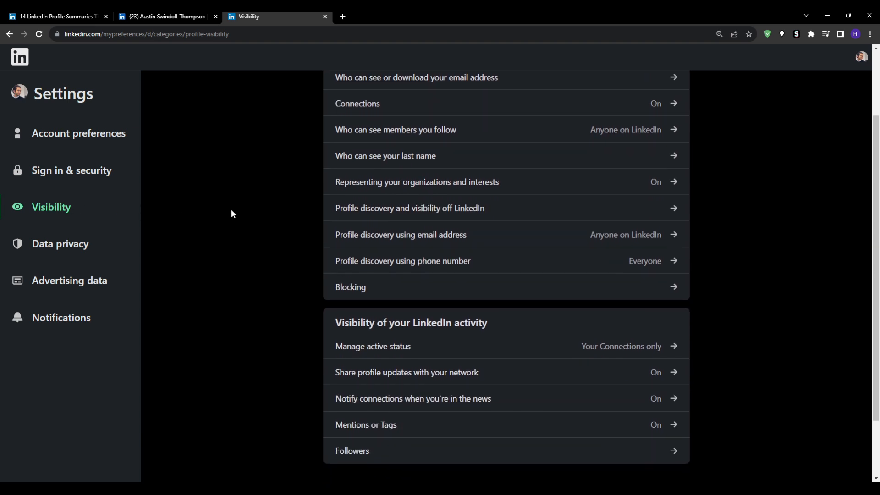
scroll(up, 3)
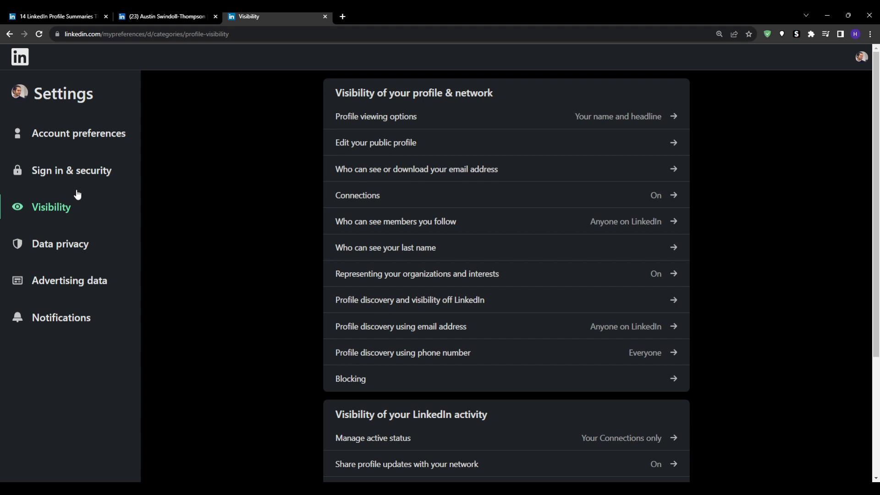
mouse_move(157, 220)
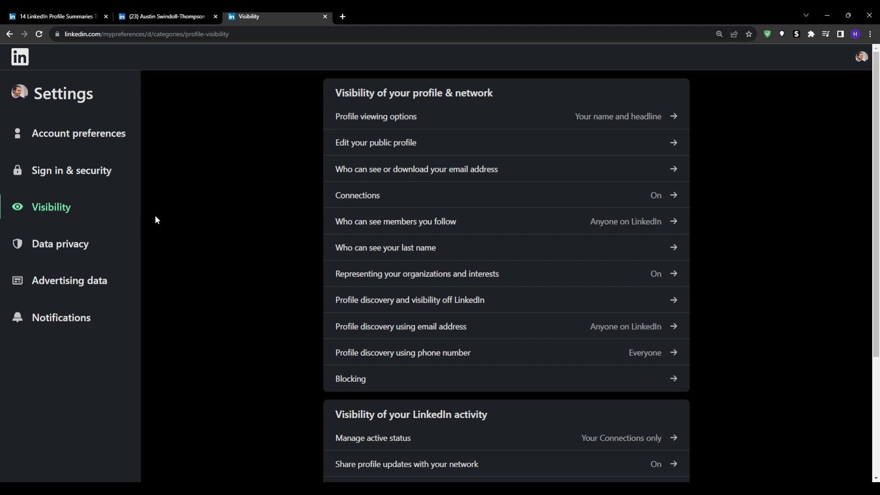
click(78, 133)
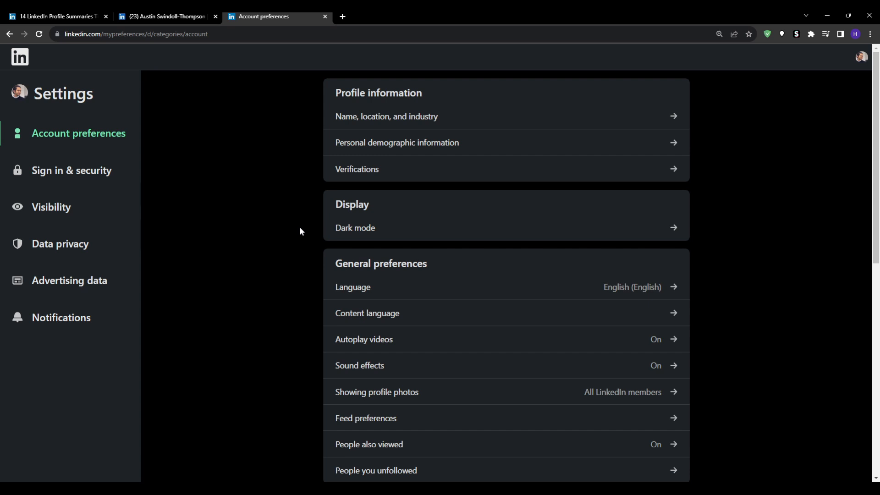
scroll(down, 3)
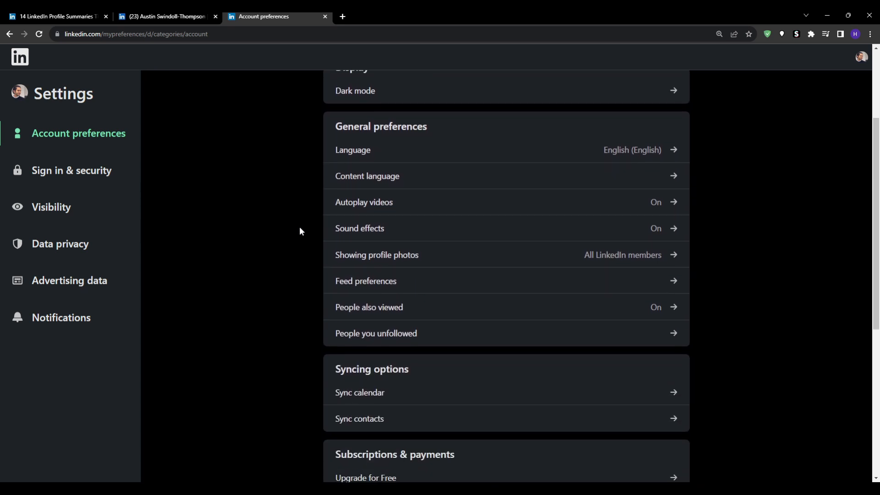
scroll(down, 3)
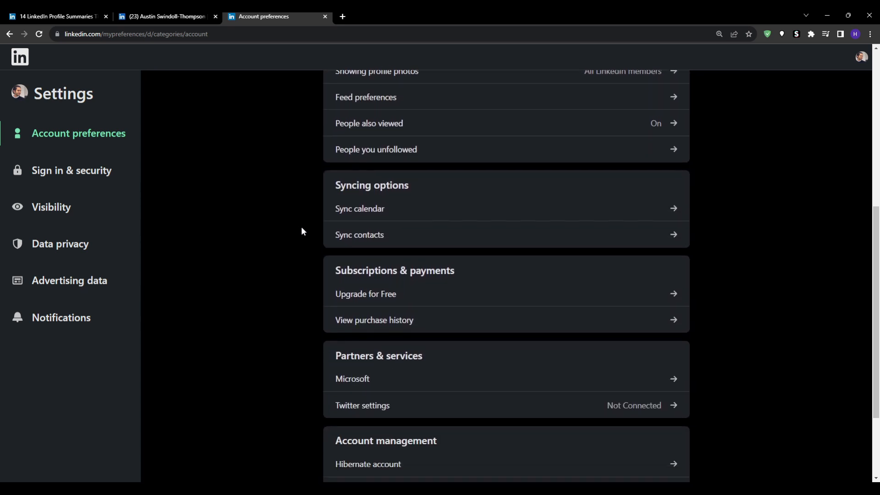
scroll(up, 3)
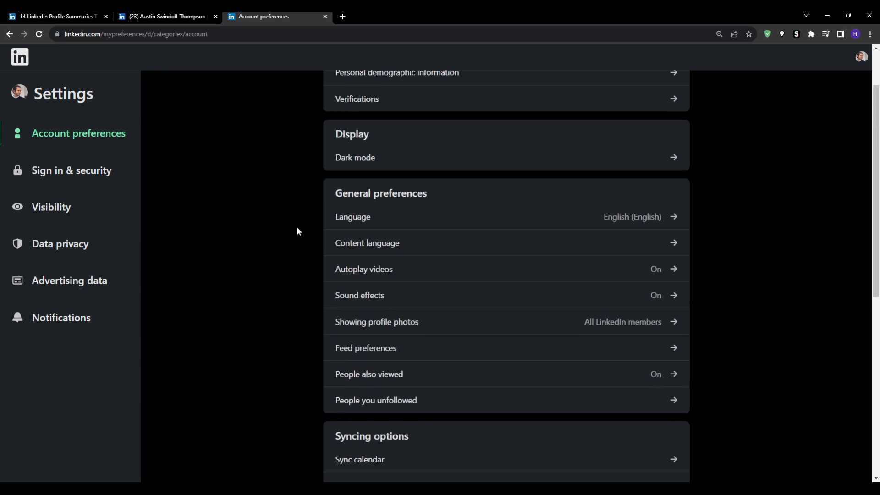
click(51, 207)
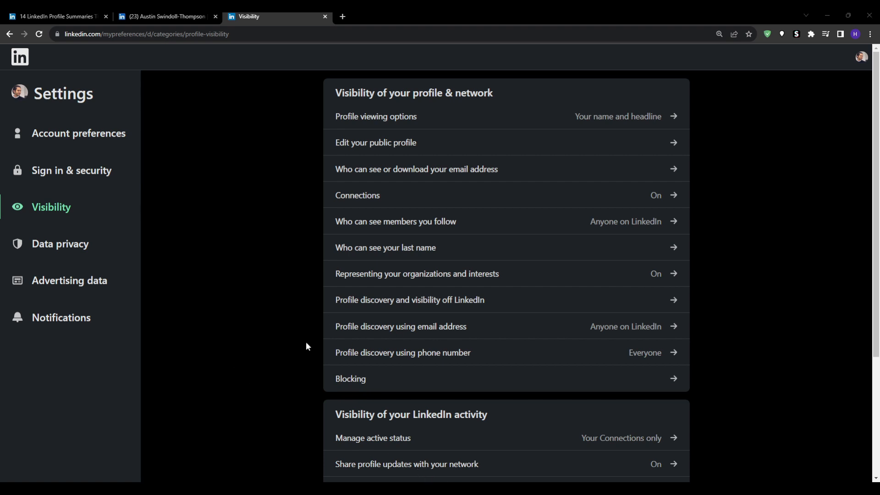
mouse_move(503, 405)
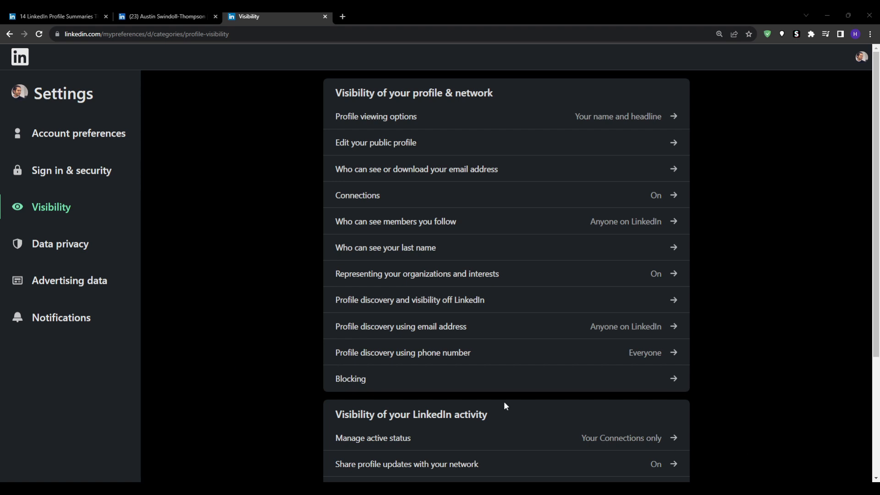
mouse_move(519, 450)
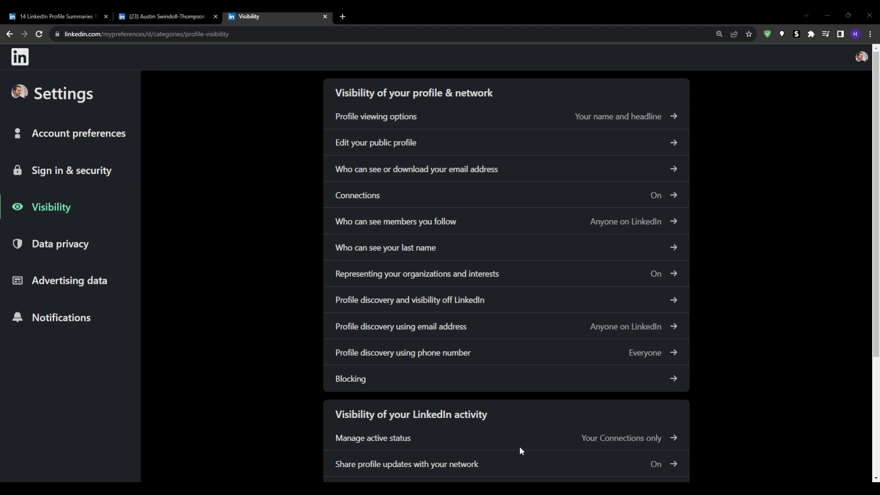